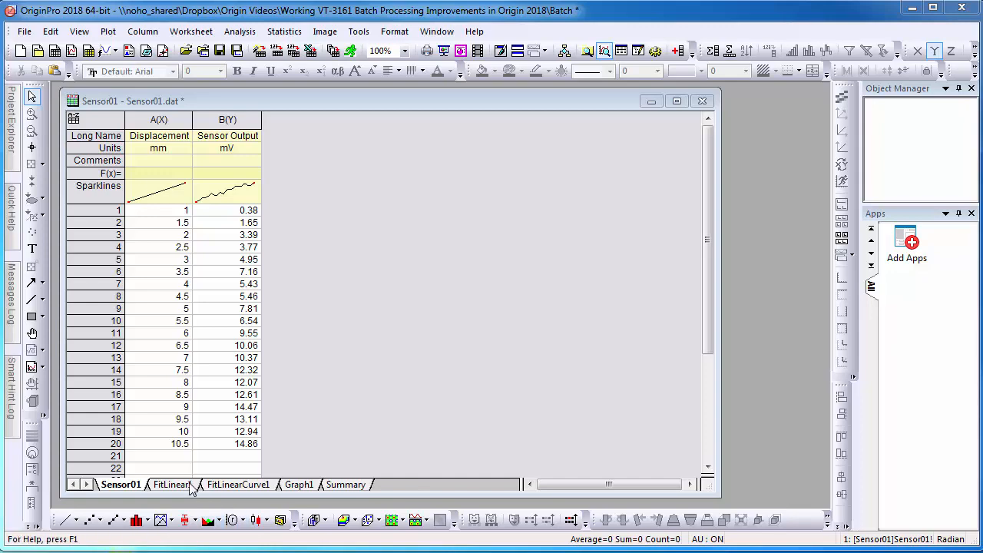
- View the Sensor01 FitLinear1 report, then switch to the Summary sheet
{"action": "left_click", "coordinate": [169, 485]}
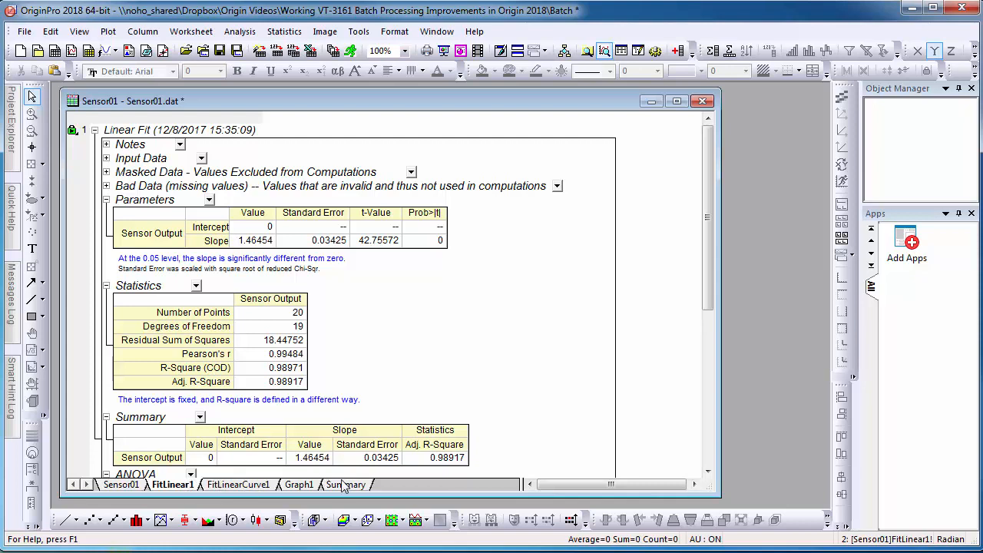
{"action": "left_click", "coordinate": [346, 484]}
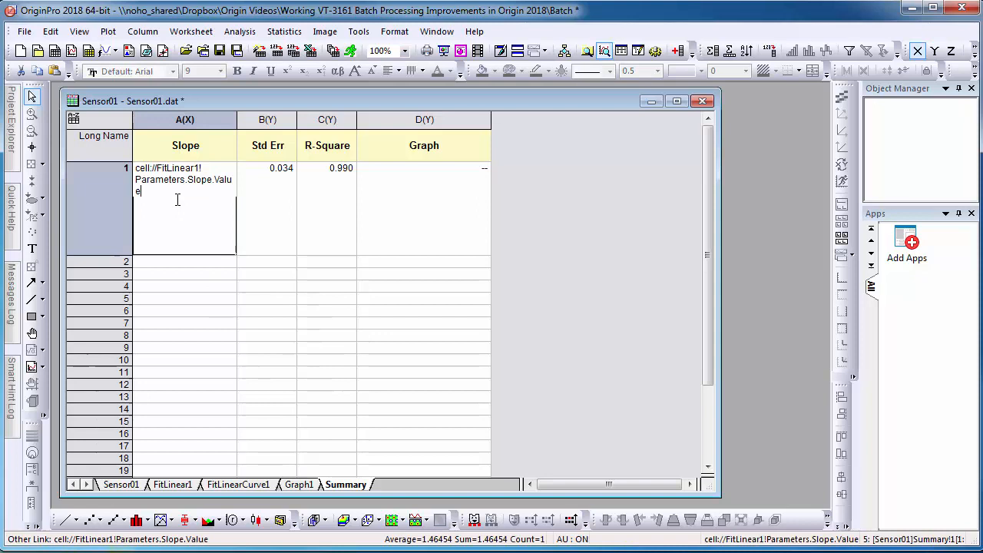
{"action": "double_click", "coordinate": [168, 168]}
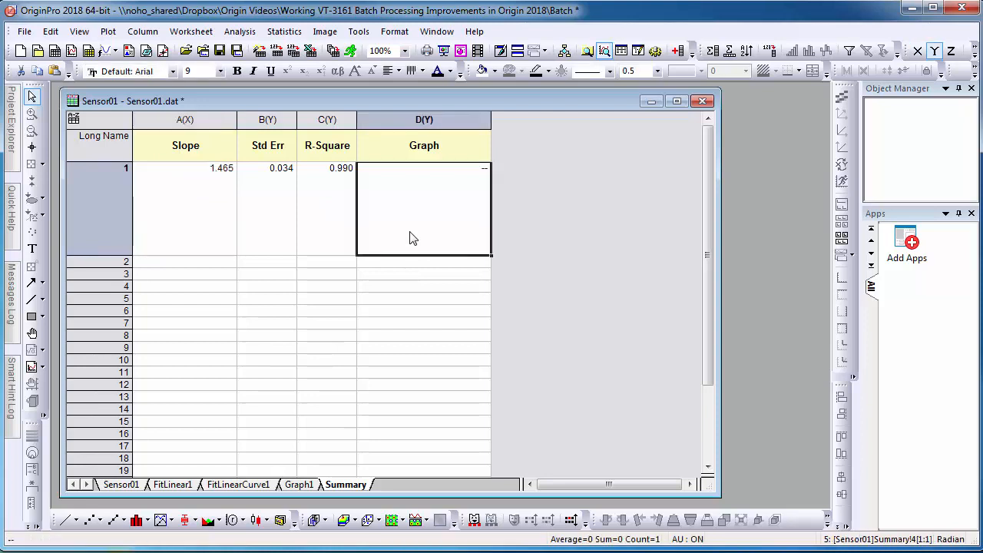
{"action": "mouse_move", "coordinate": [314, 409]}
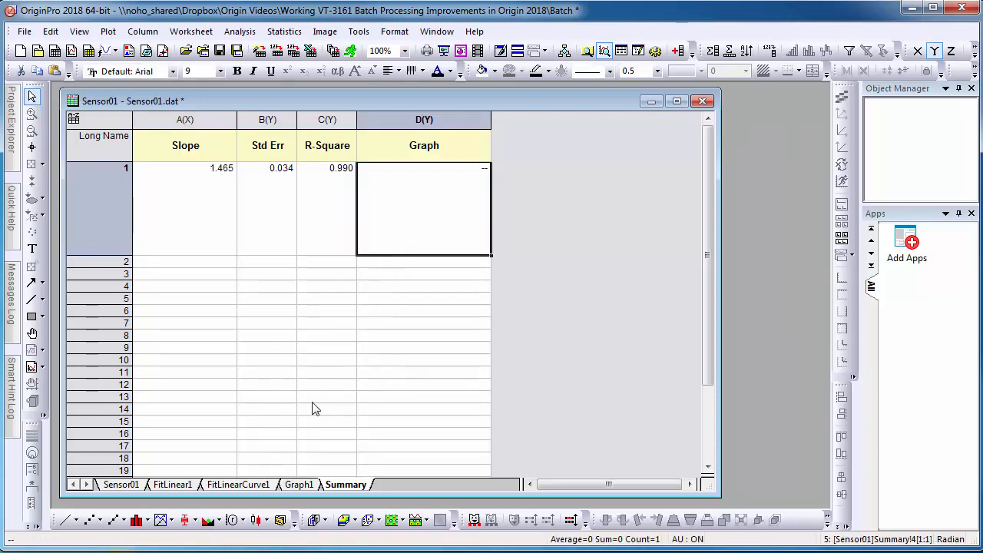
- Copy the Graph1 page and paste-link it into the Summary sheet's Graph cell D1
{"action": "left_click", "coordinate": [298, 484]}
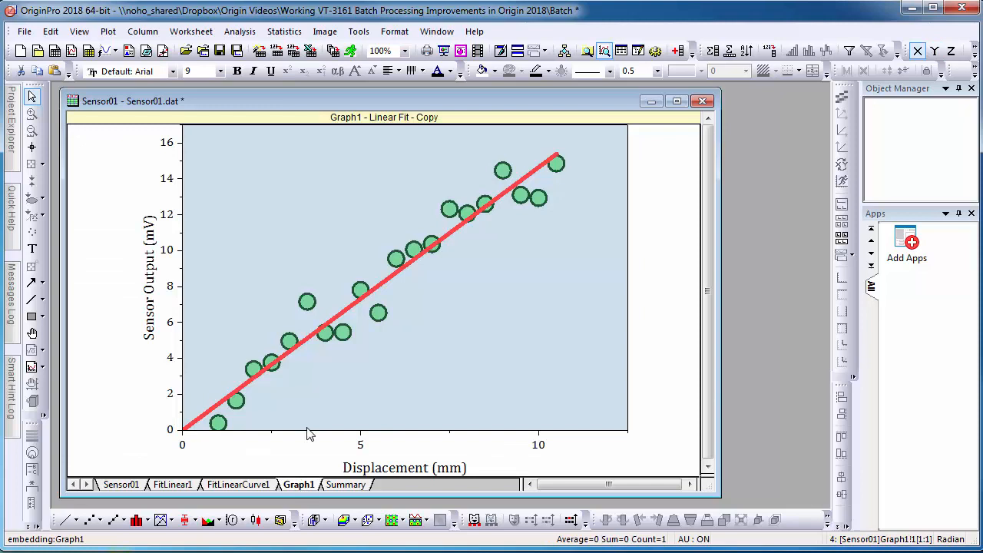
{"action": "mouse_move", "coordinate": [310, 293]}
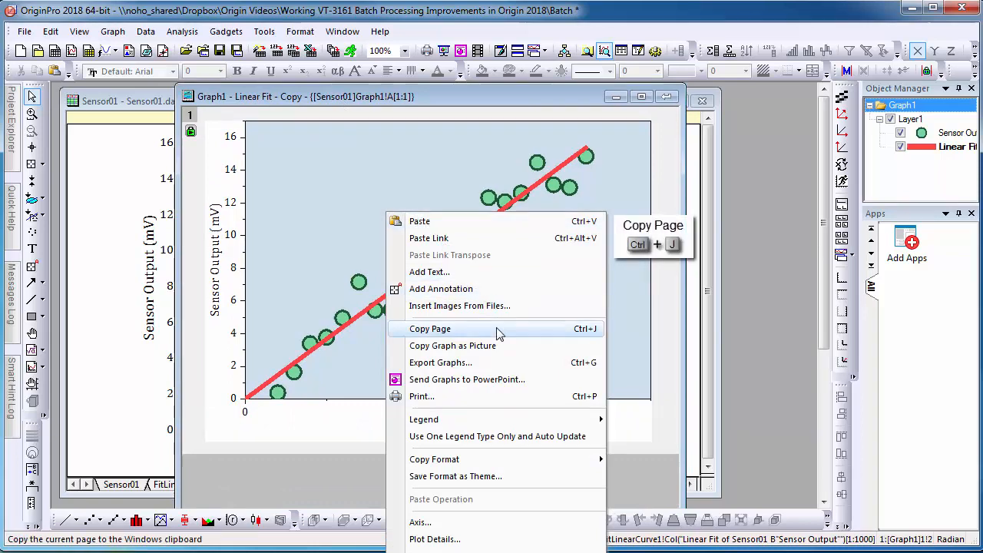
{"action": "left_click", "coordinate": [430, 329]}
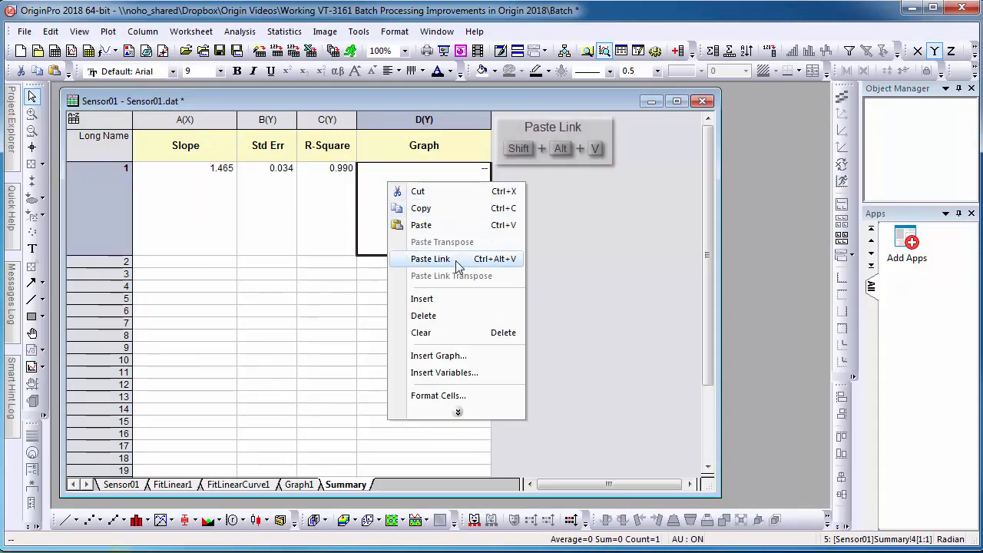
{"action": "left_click", "coordinate": [430, 258]}
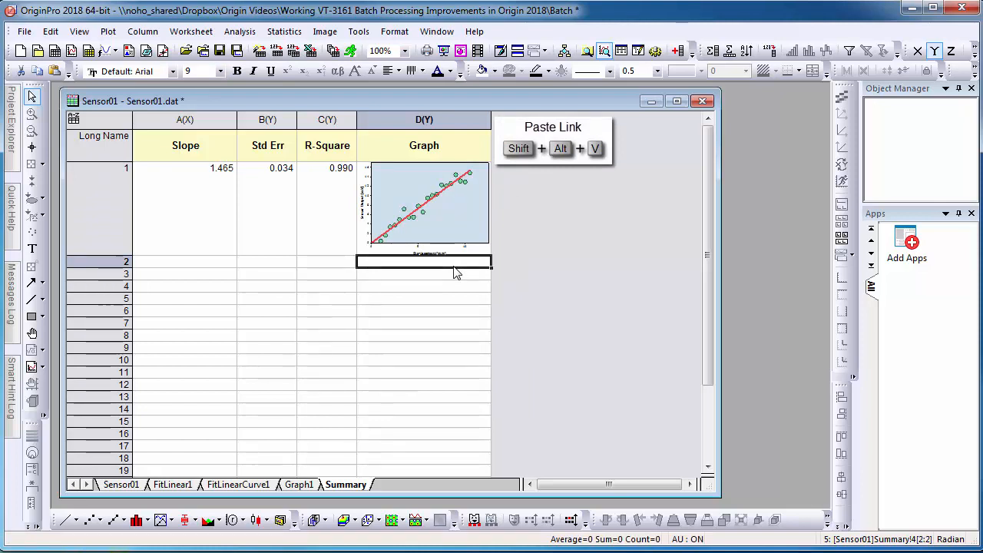
{"action": "mouse_move", "coordinate": [433, 203]}
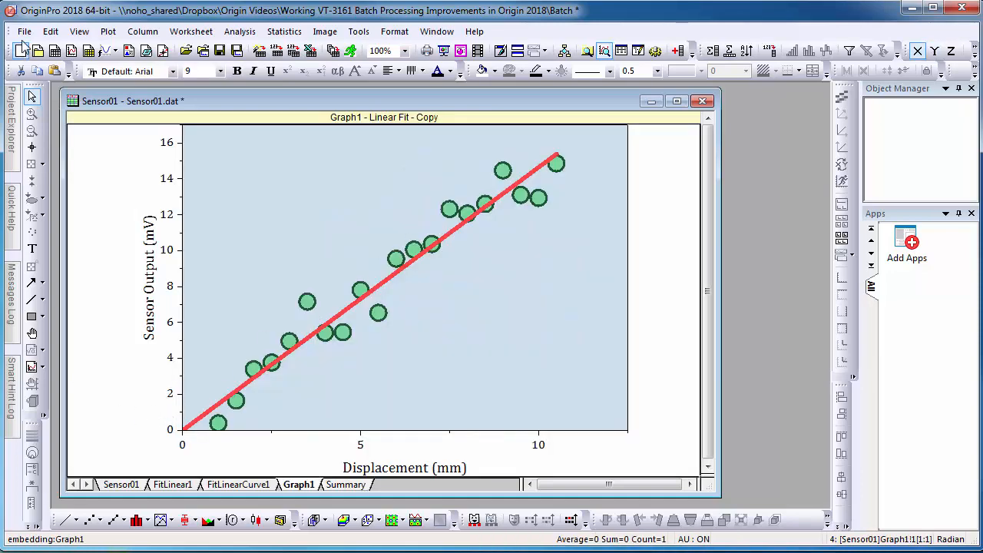
- Save the workbook as Sensor Analysis.ogwu
{"action": "left_click", "coordinate": [25, 31]}
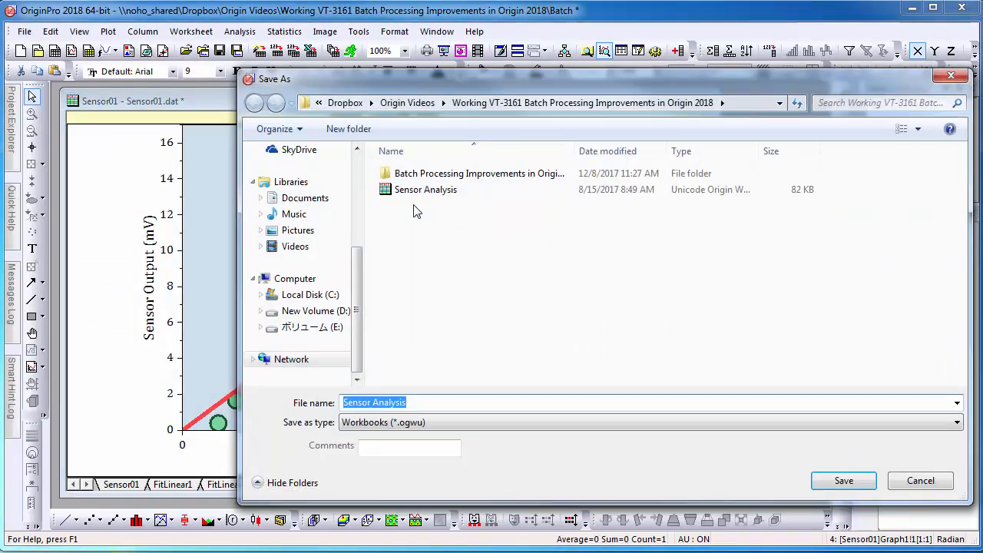
{"action": "mouse_move", "coordinate": [844, 479]}
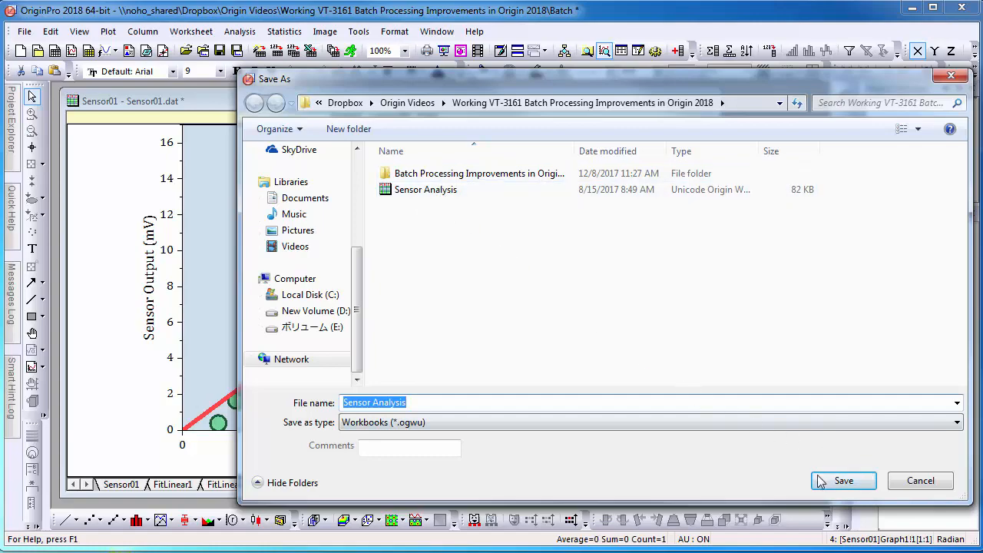
{"action": "left_click", "coordinate": [843, 480]}
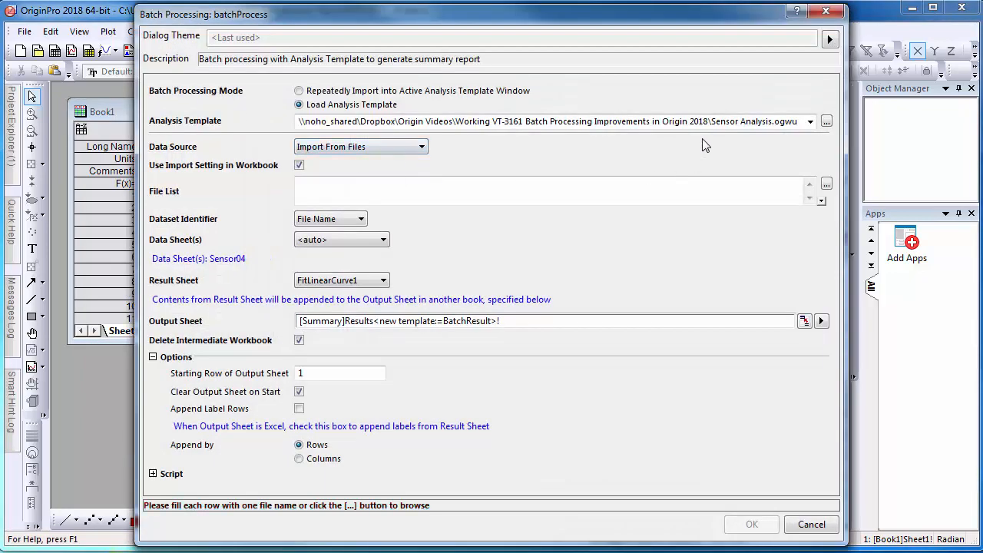
- Load Sensor Analysis.ogwu as the batch processing analysis template
{"action": "left_click", "coordinate": [827, 121]}
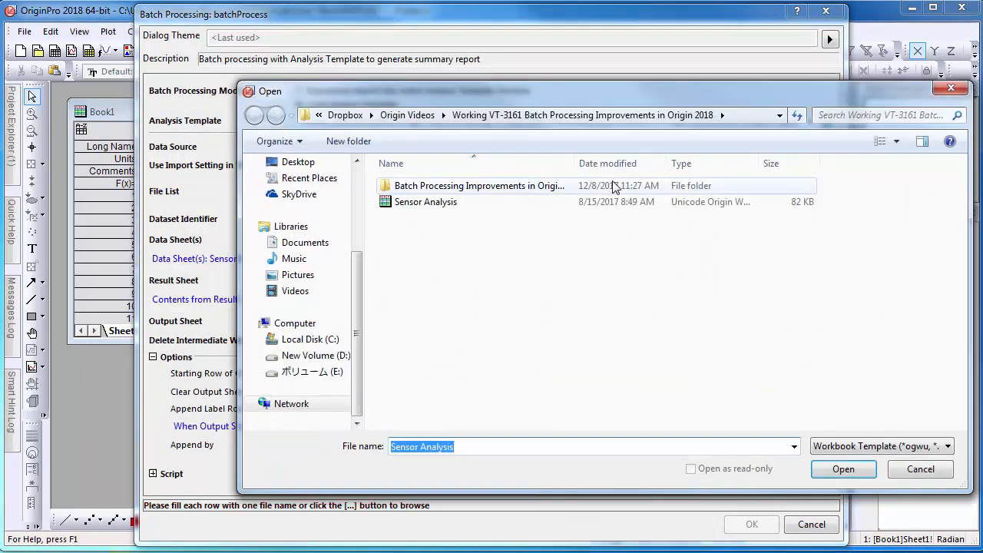
{"action": "left_click", "coordinate": [842, 470]}
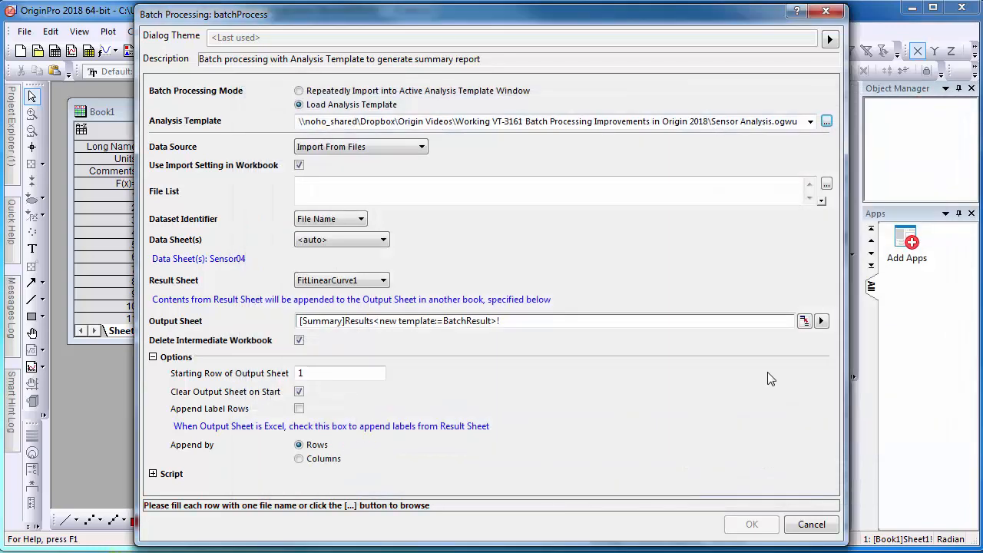
{"action": "left_click", "coordinate": [826, 185]}
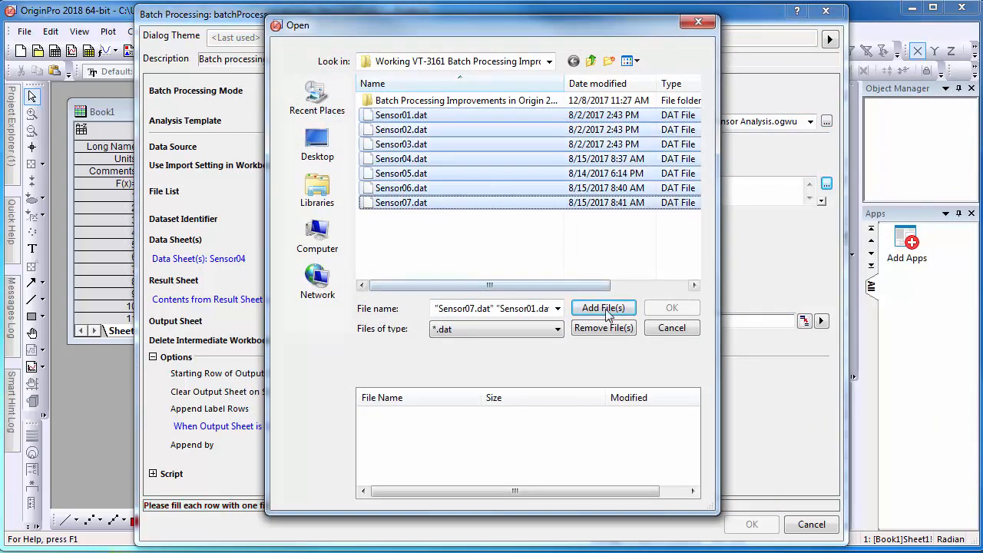
- Add Sensor01–Sensor07.dat, set Result Sheet to Summary and run the batch
{"action": "left_click", "coordinate": [603, 307]}
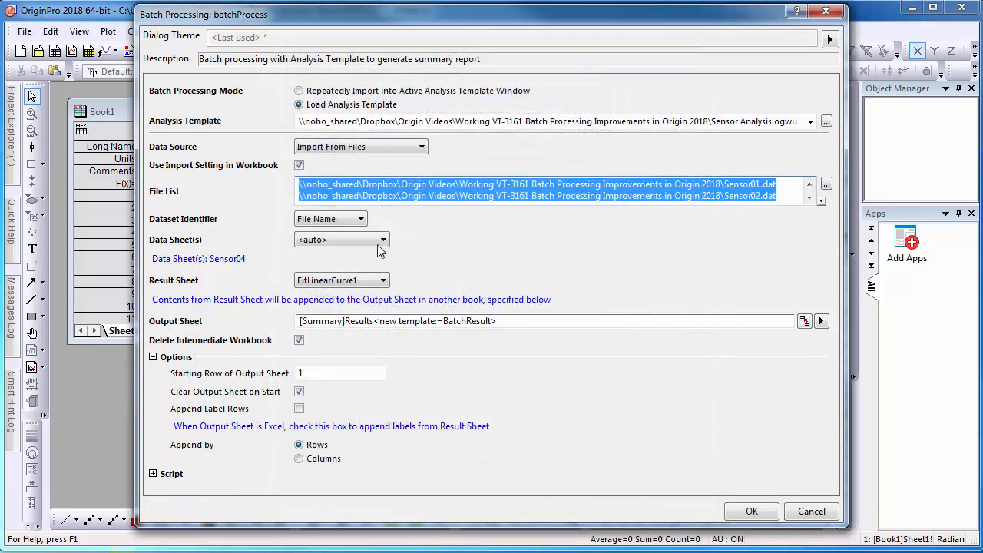
{"action": "left_click", "coordinate": [356, 218]}
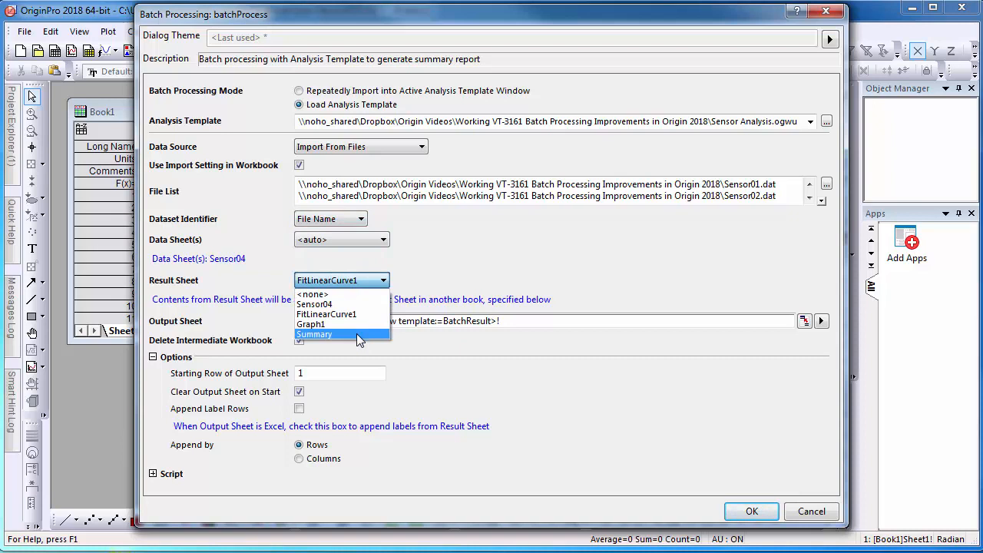
{"action": "left_click", "coordinate": [313, 335]}
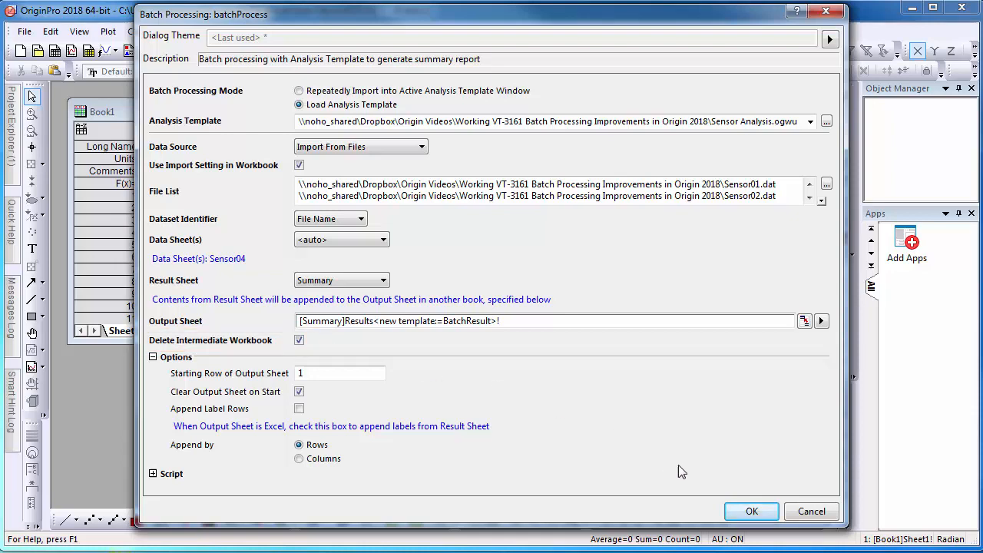
{"action": "left_click", "coordinate": [752, 510]}
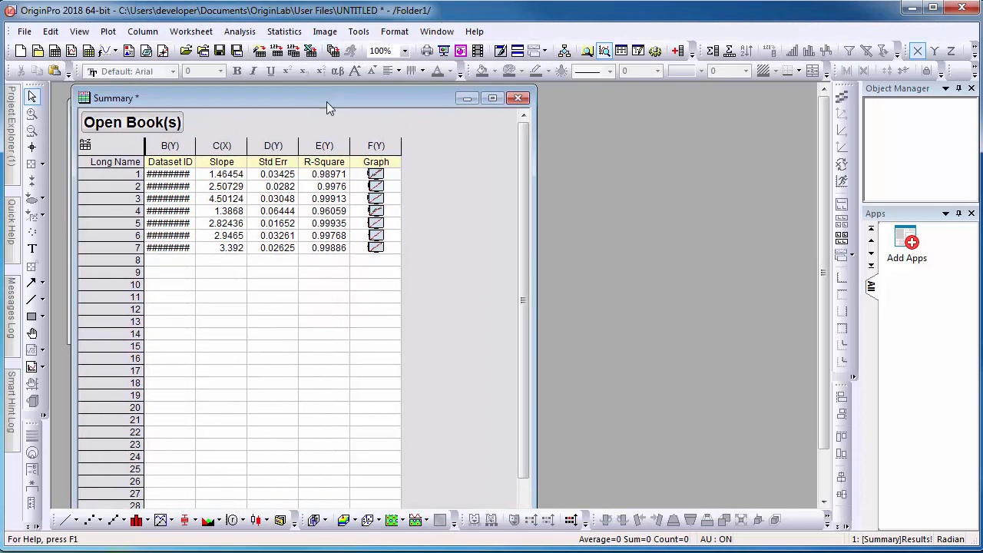
{"action": "mouse_move", "coordinate": [377, 175]}
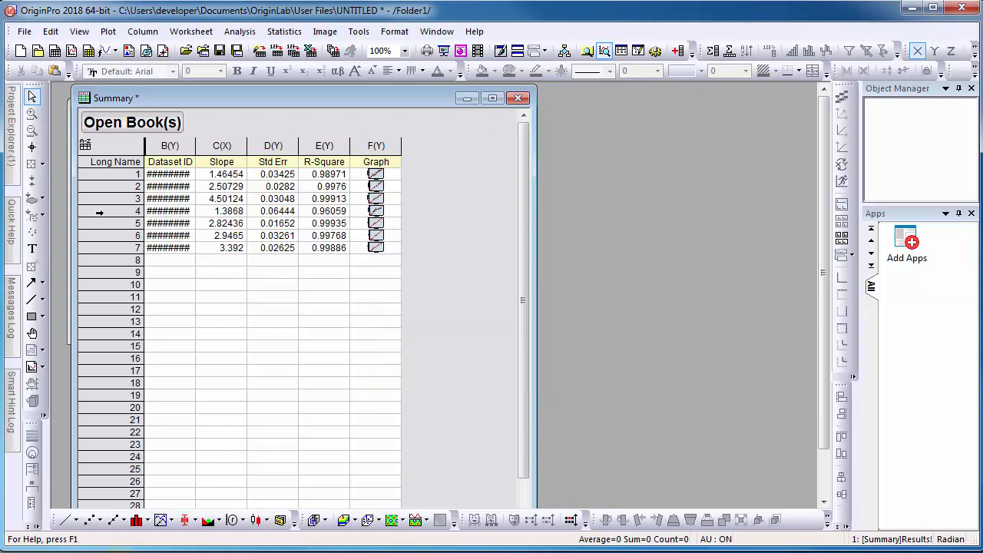
- Open the Sensor04 intermediate workbook from the summary's fourth row
{"action": "left_click", "coordinate": [137, 210]}
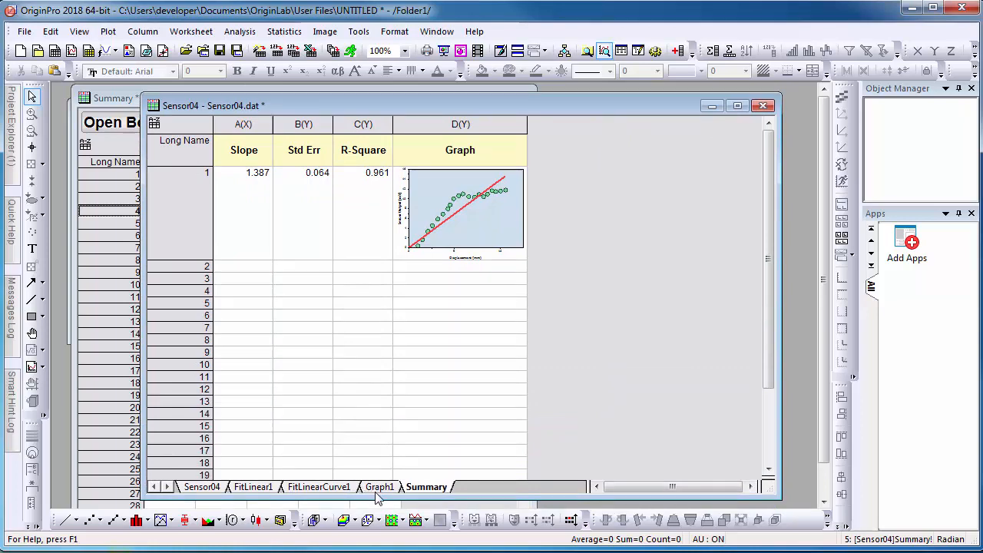
- View Sensor04's FitLinear1 report with slope 1.3868, R-square 0.96059 and ANOVA
{"action": "left_click", "coordinate": [249, 485]}
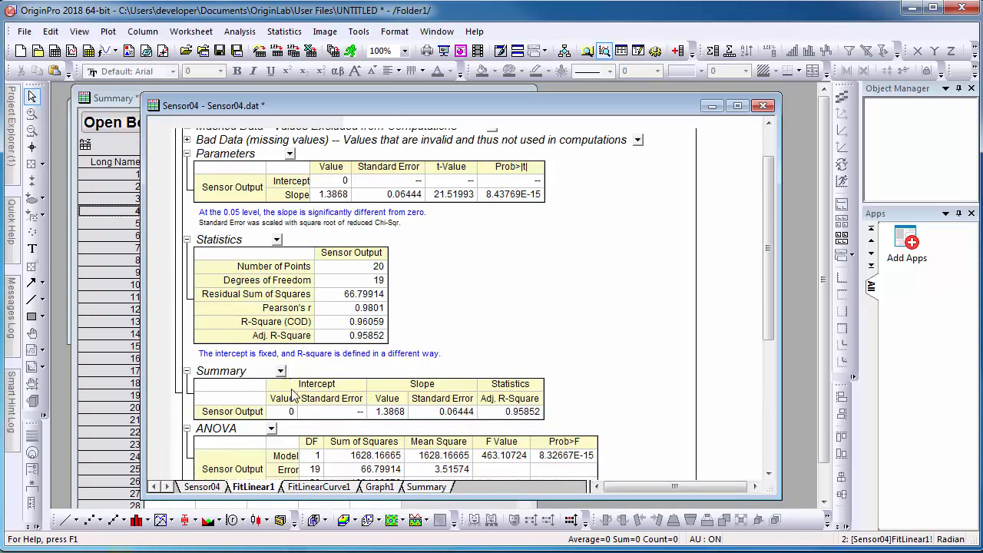
{"action": "scroll", "scroll_direction": "down", "scroll_amount": 3}
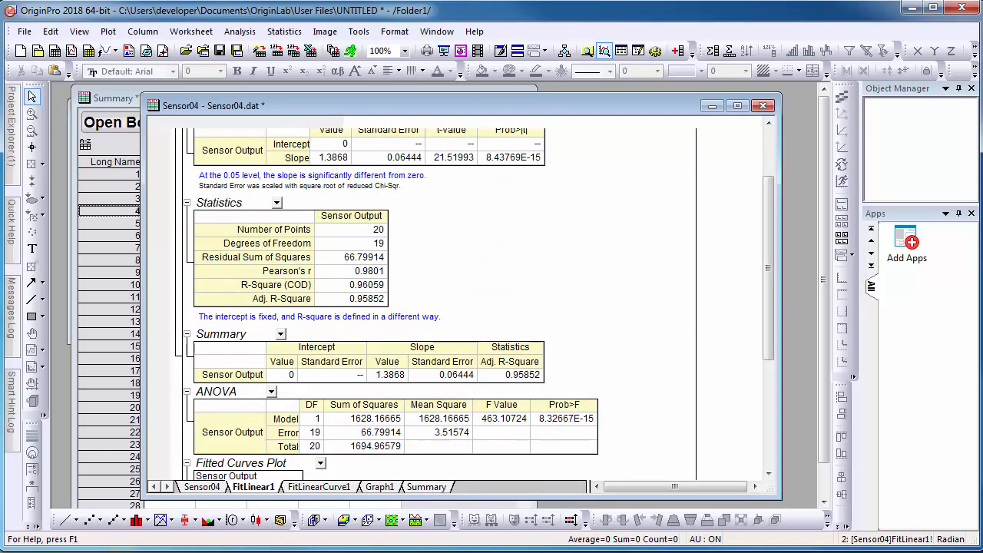